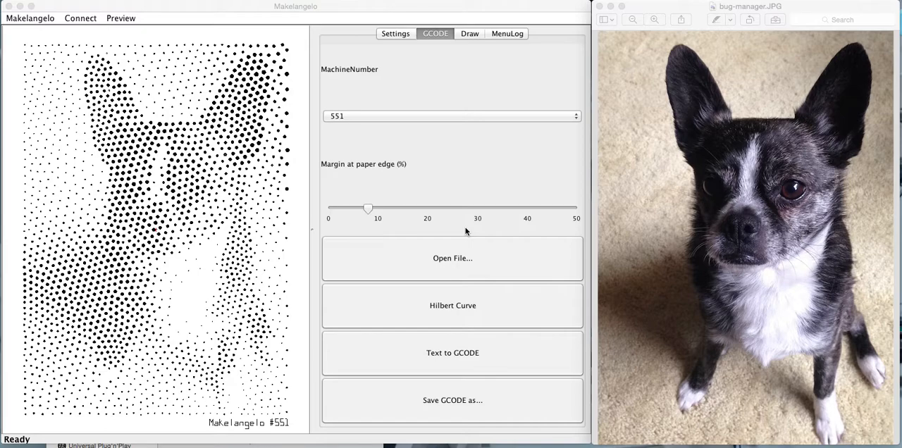
mouse_move(513, 232)
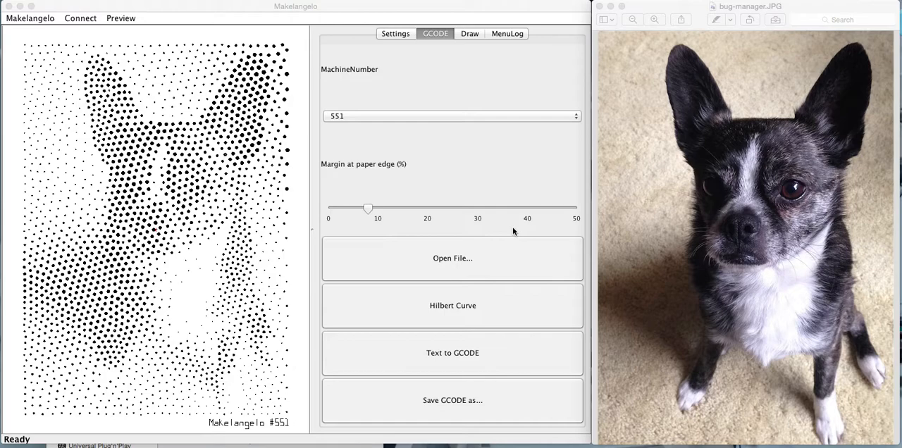
mouse_move(551, 231)
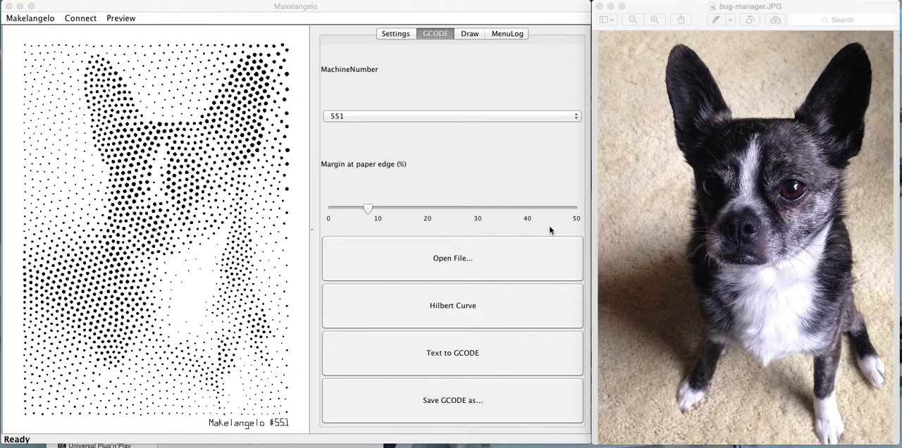
Step: Load the bug-manager.JPG dog photo from the file chooser
click(451, 257)
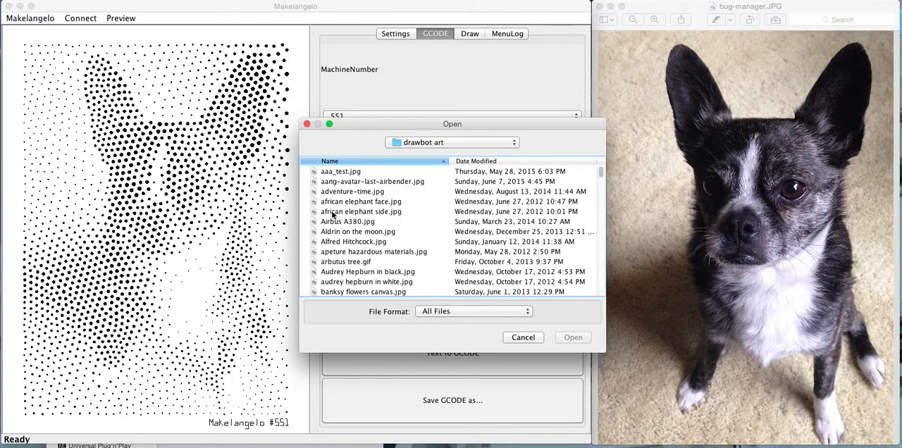
scroll(down, 3)
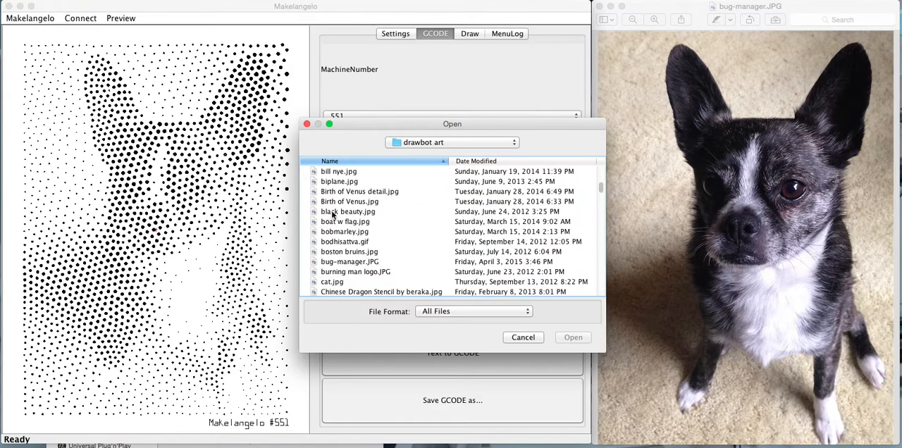
click(349, 231)
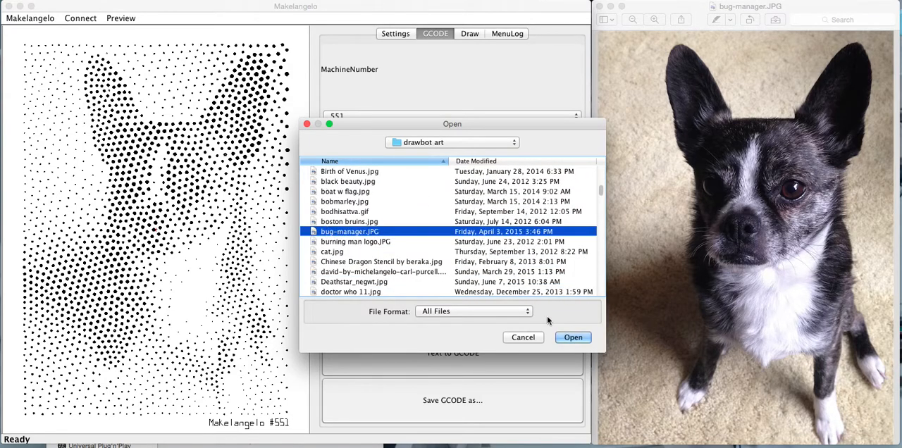
click(572, 337)
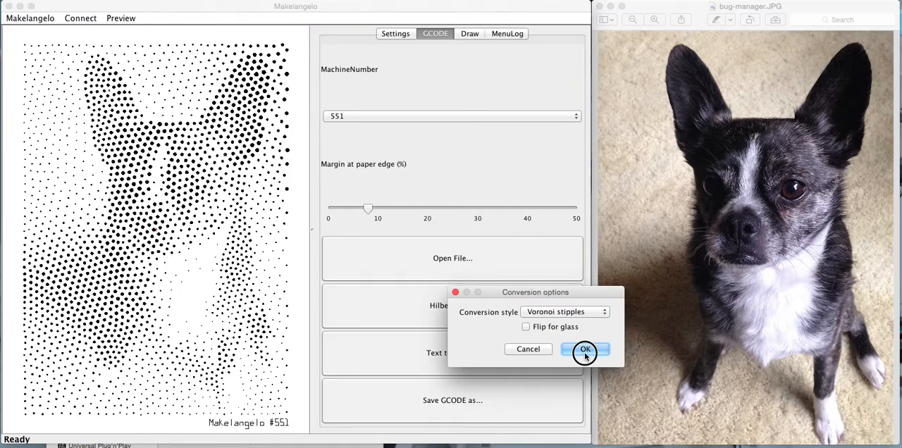
Step: Choose Voronoi stipples with 3000 cells, 500 generations and 0.25 minimum dot size
click(585, 349)
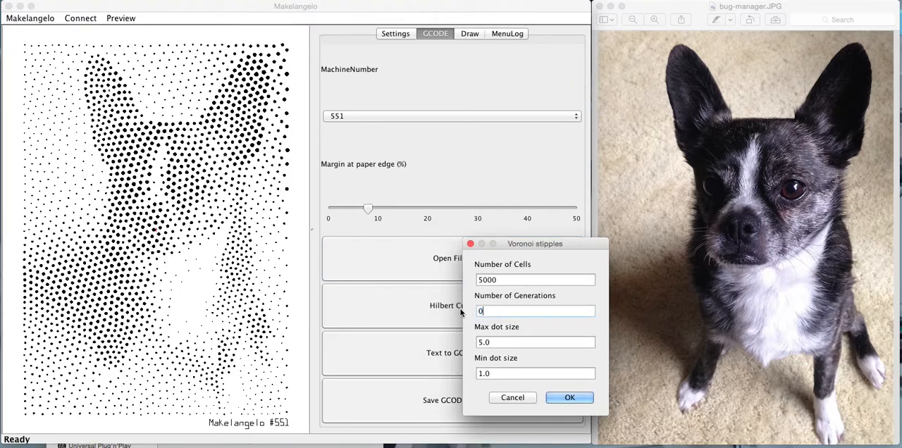
text(50)
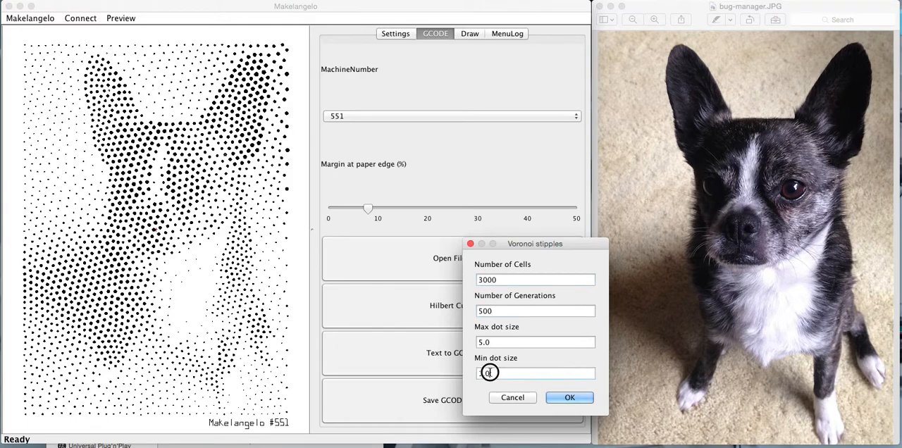
text(0.25)
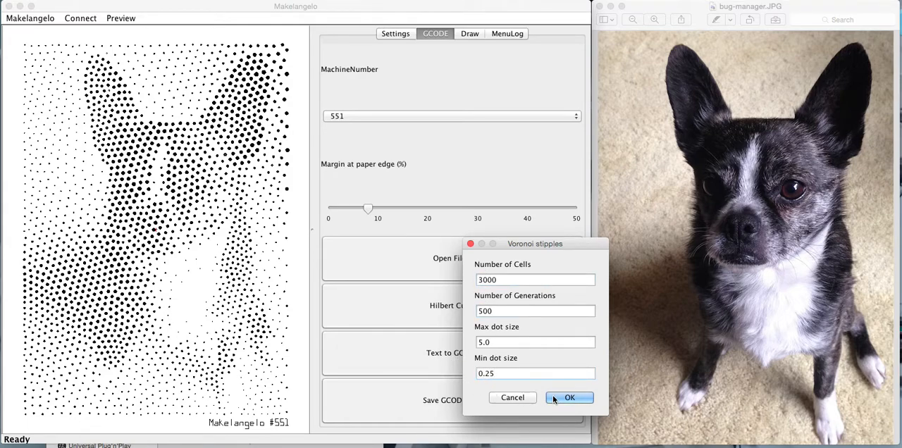
click(569, 398)
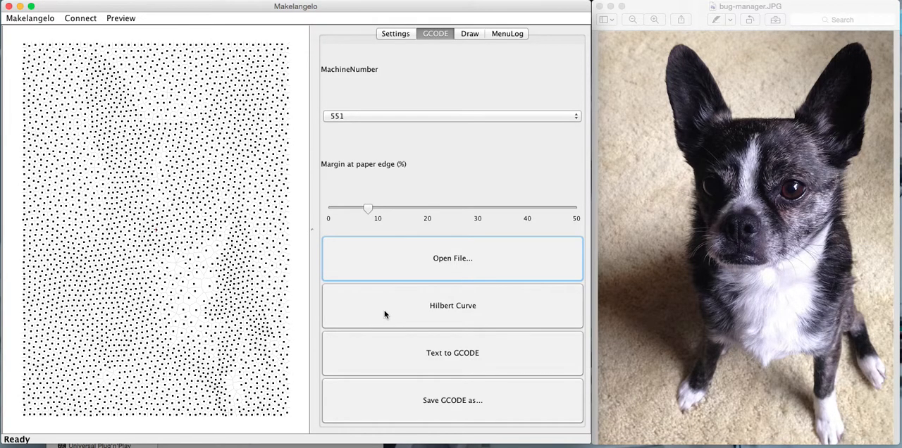
Step: Watch the stippling generation count climb in the log while the preview refines
click(507, 34)
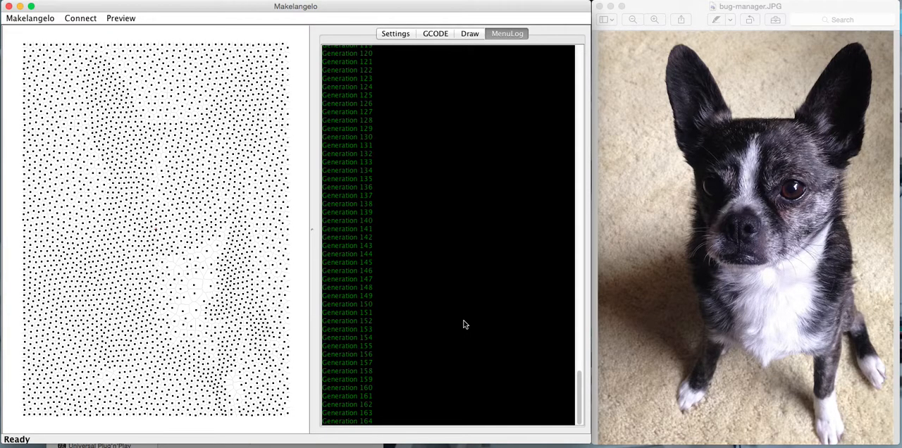
Step: View the machine, pulley and tool settings page, then return to the log
click(395, 33)
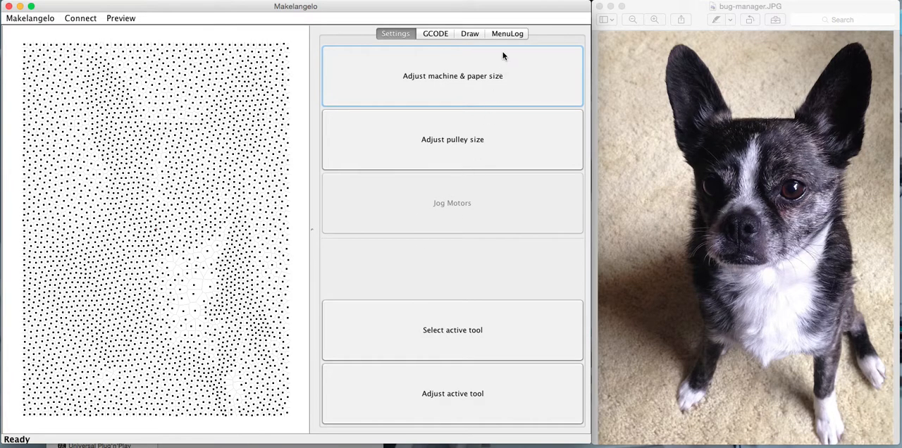
click(507, 34)
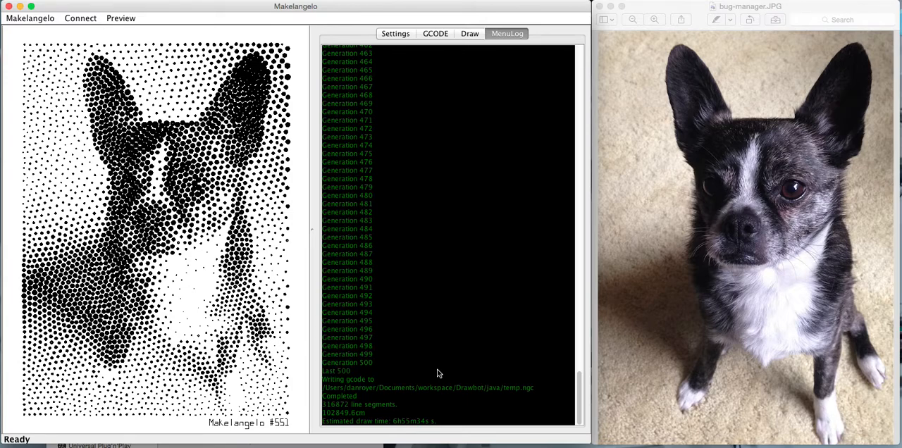
mouse_move(473, 106)
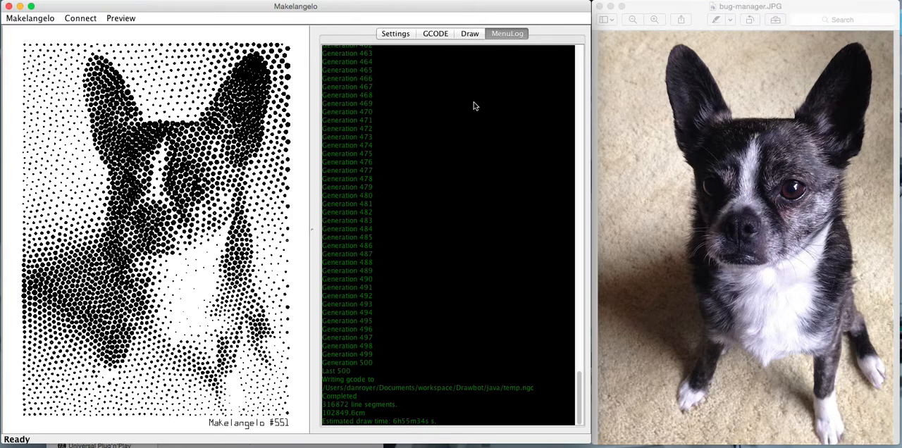
Step: Show the plotting controls beside the finished stippled dog, ready to send gcode
click(469, 34)
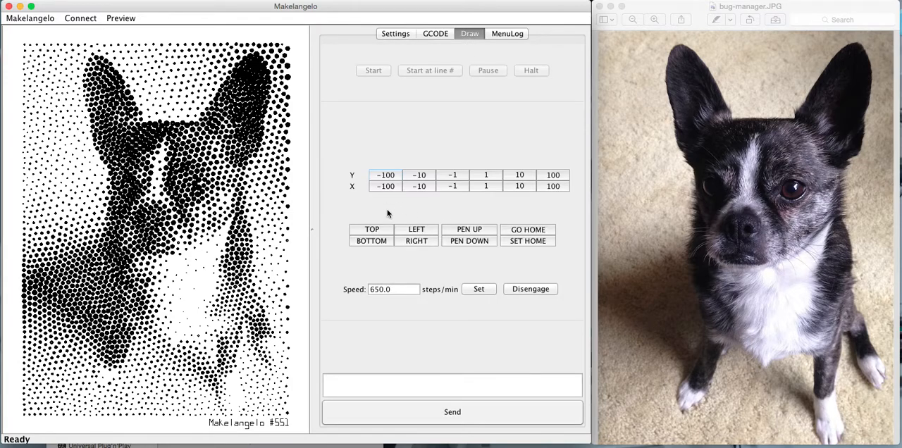
mouse_move(378, 76)
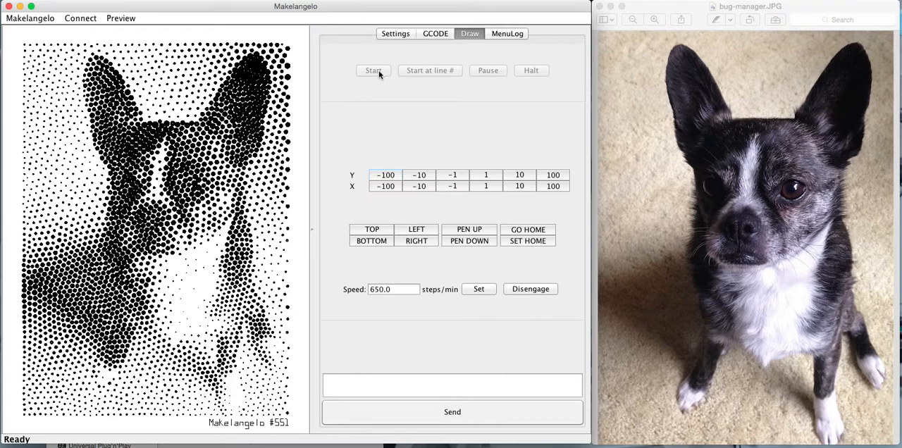
mouse_move(372, 90)
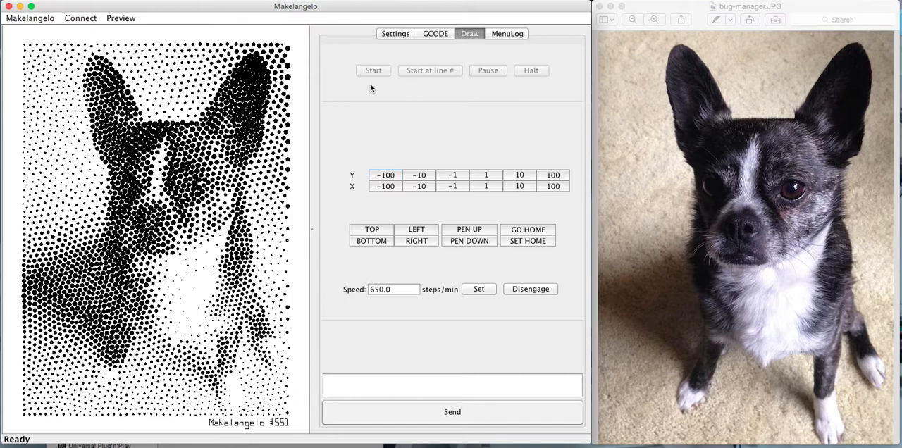
mouse_move(454, 85)
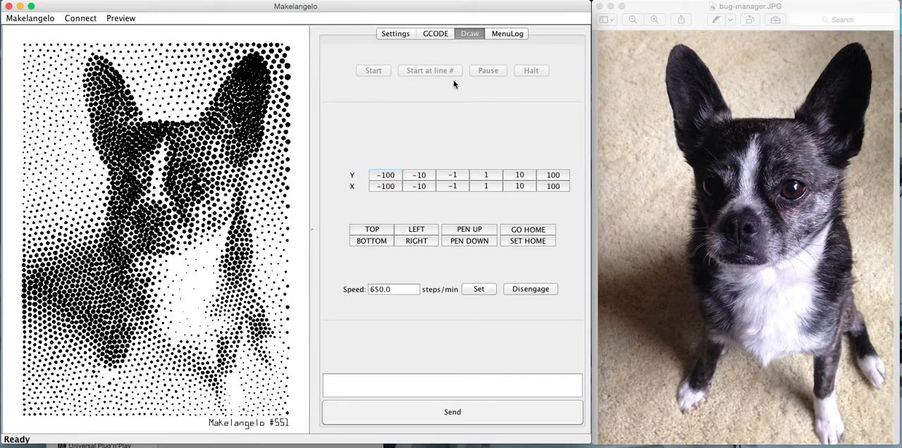